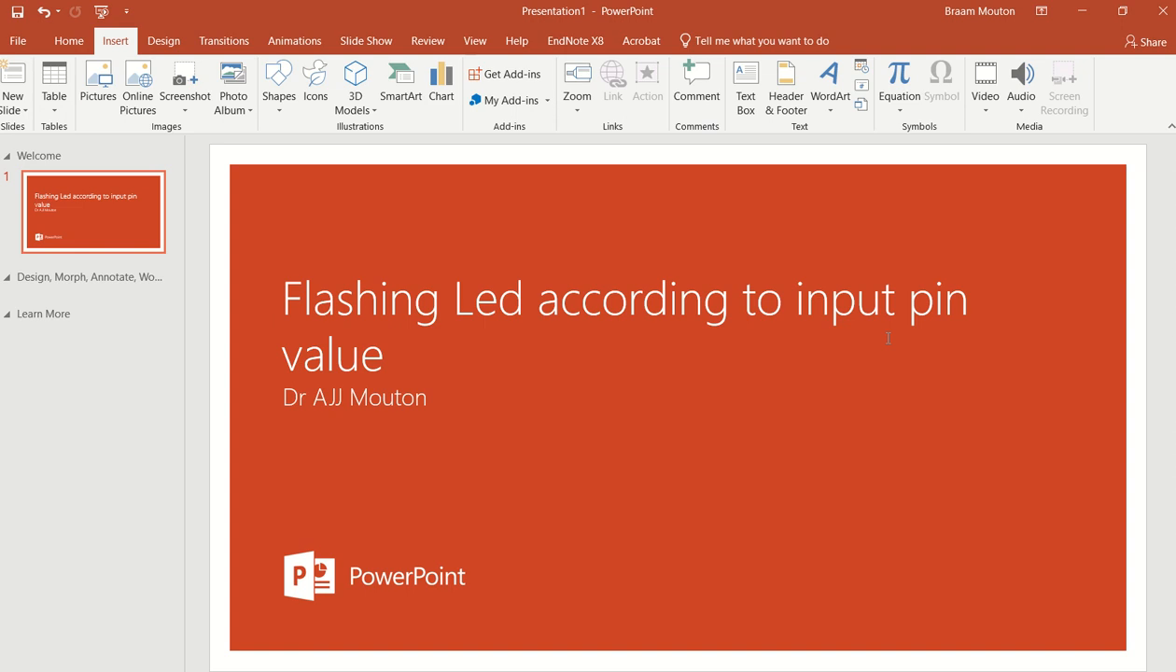
Step: Leave the 'Flashing Led according to input pin value' title slide with Alt+Tab
key("alt+tab")
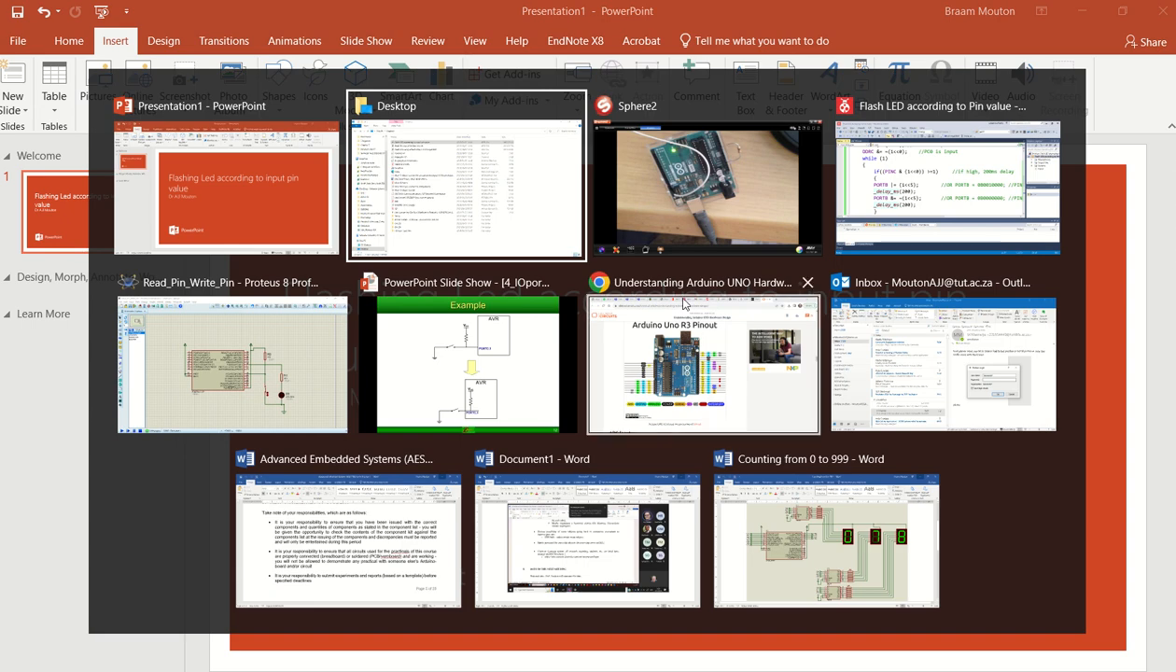
Step: Walk through the Read_Pin_Write_Pin schematic: ATMEGA328P, PC0 switch wire and PB5 LED pin
left_click(230, 364)
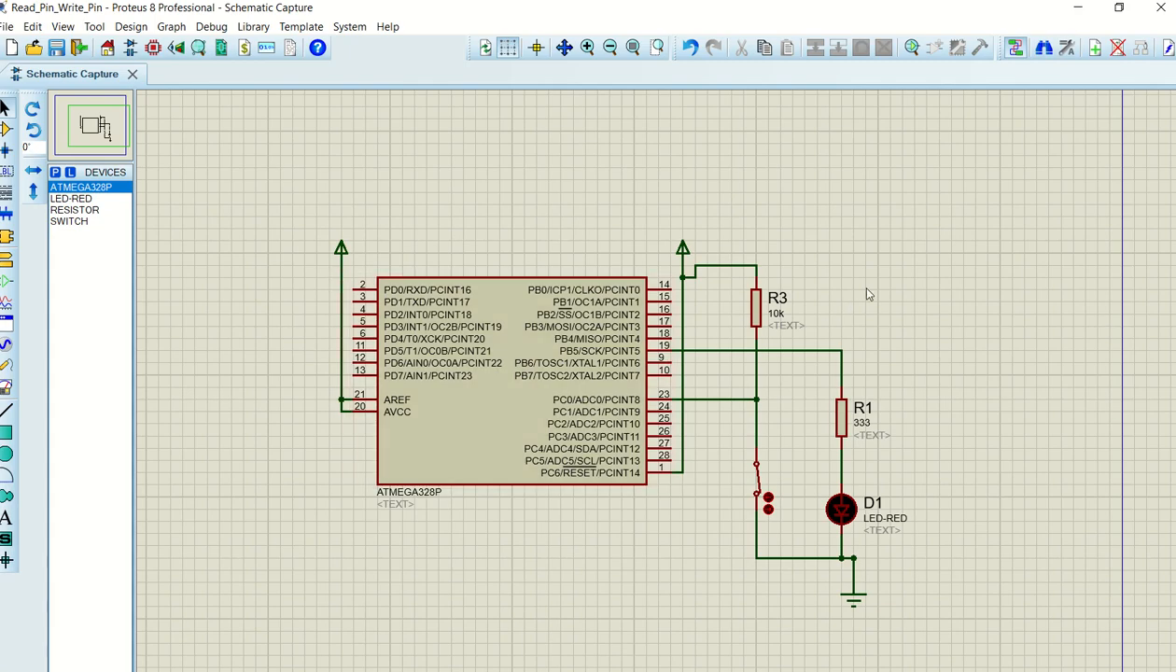
mouse_move(831, 432)
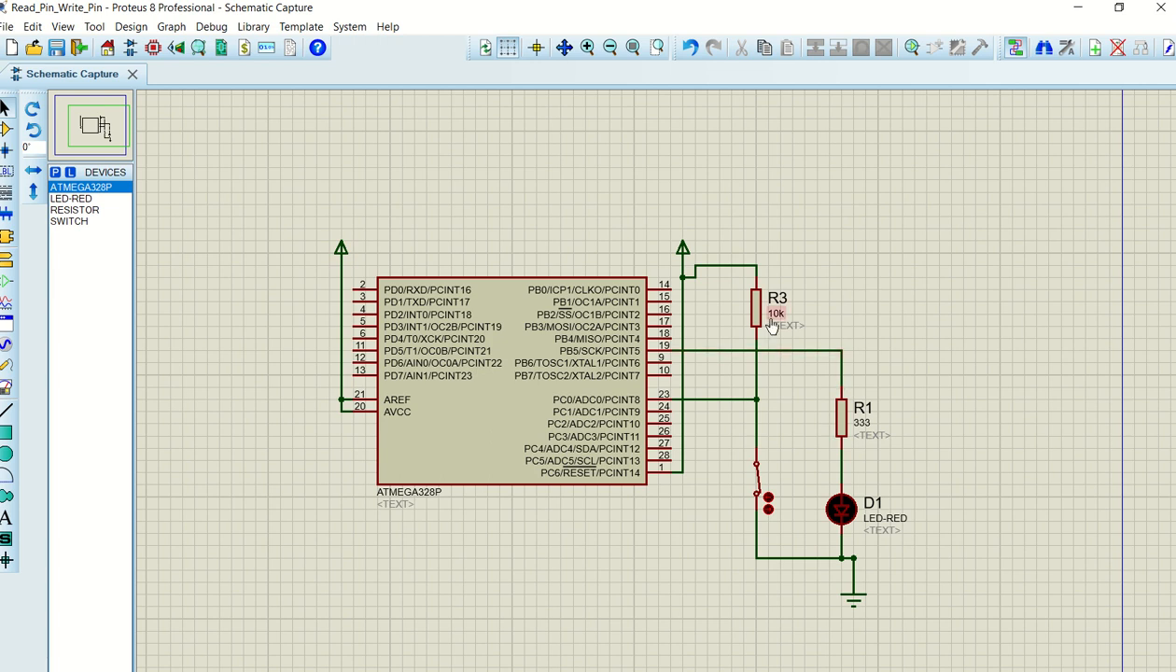
left_click(518, 383)
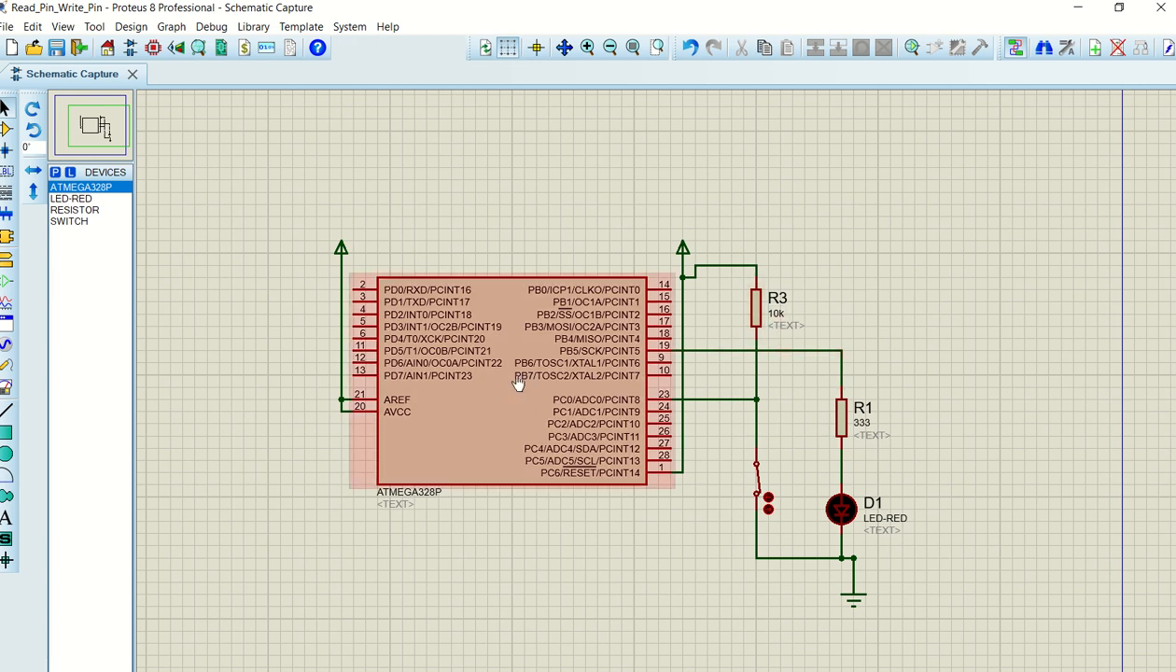
mouse_move(574, 413)
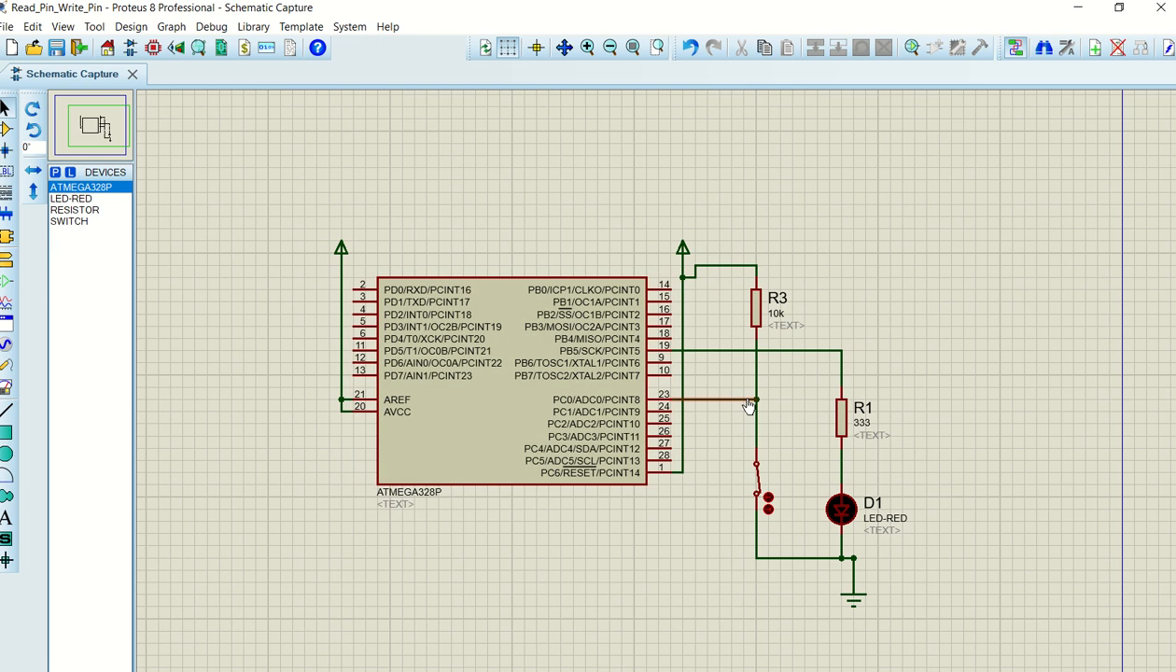
left_click(756, 477)
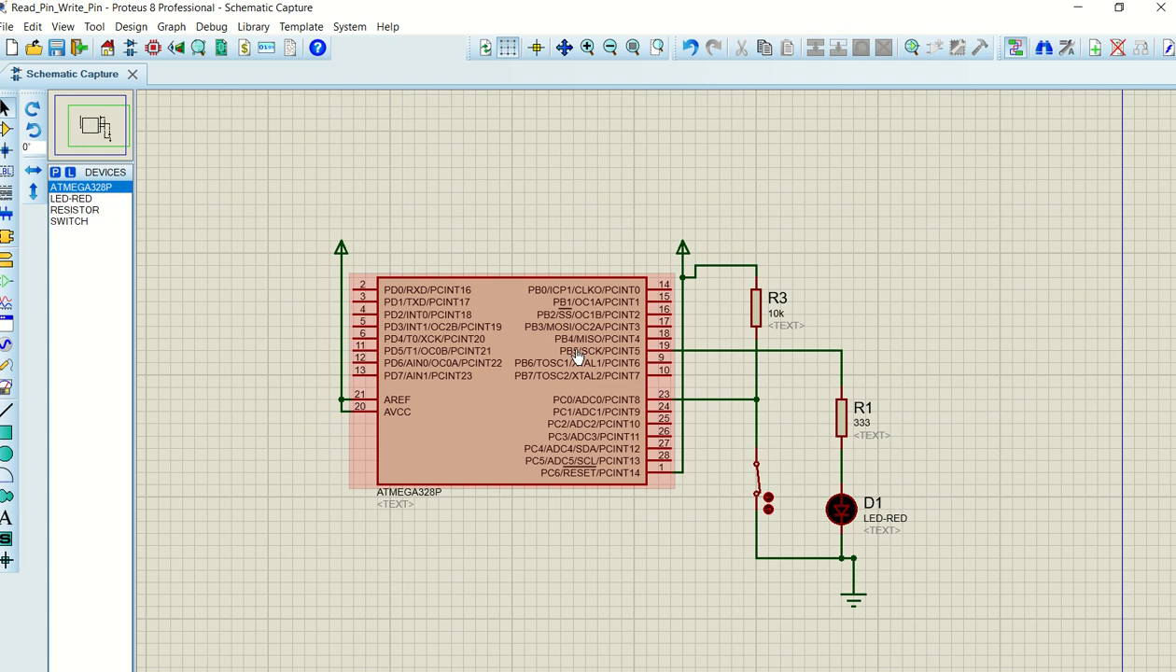
left_click(740, 597)
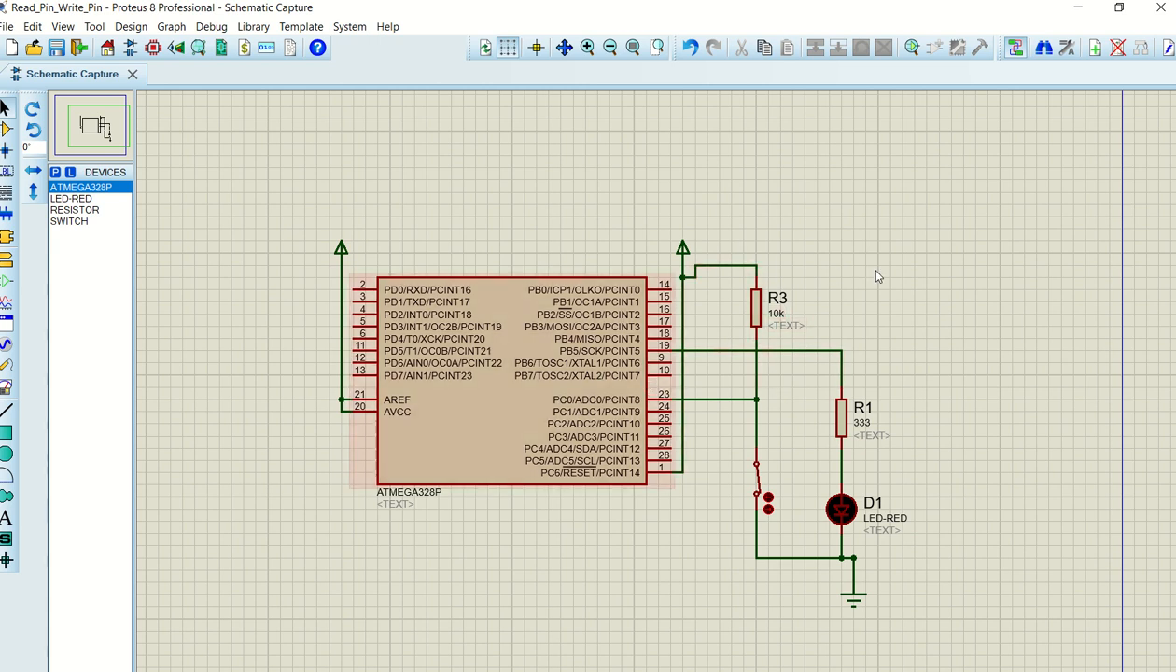
key("alt+tab")
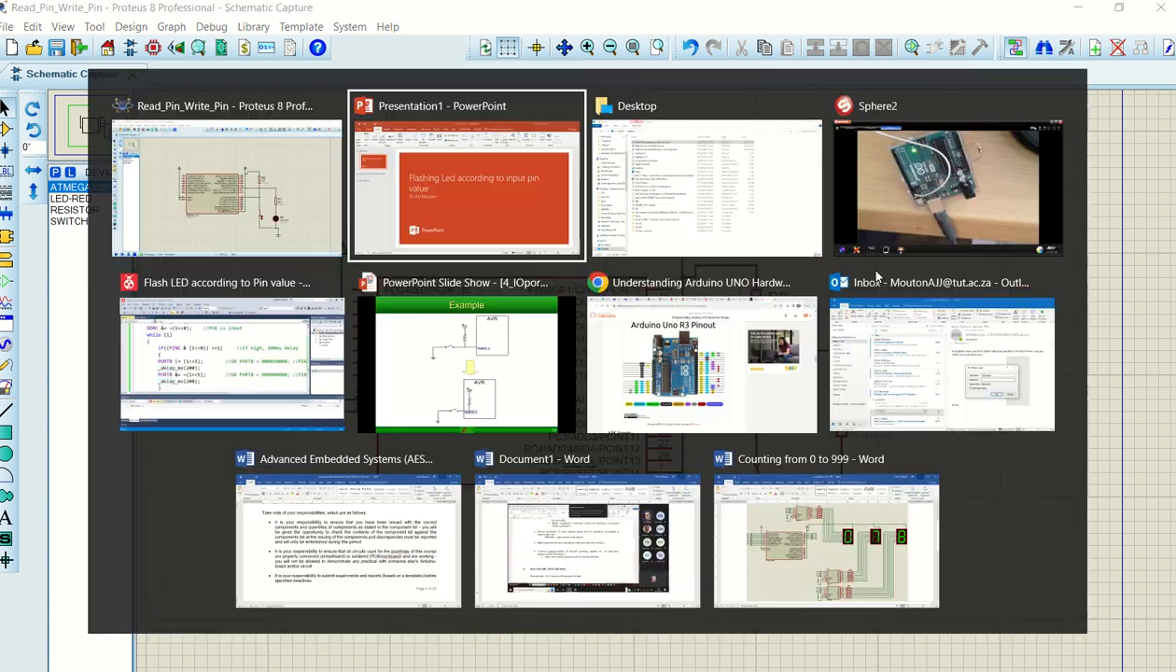
Step: Bring Sphere2's live camera view of the Arduino board to the front
left_click(948, 187)
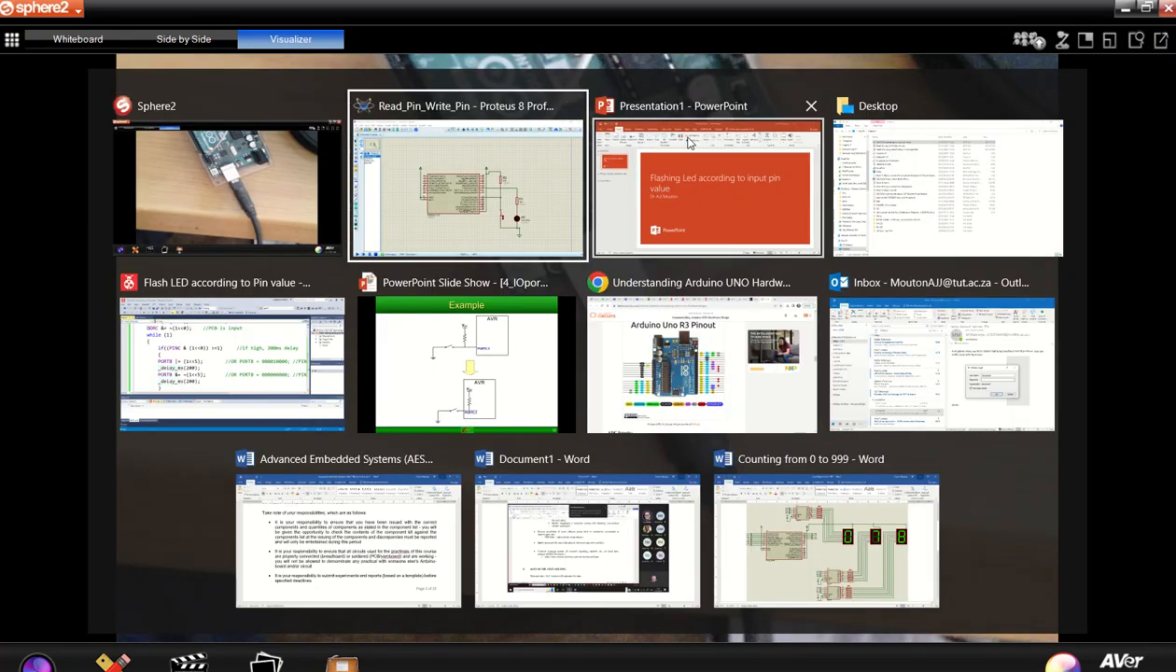
left_click(232, 364)
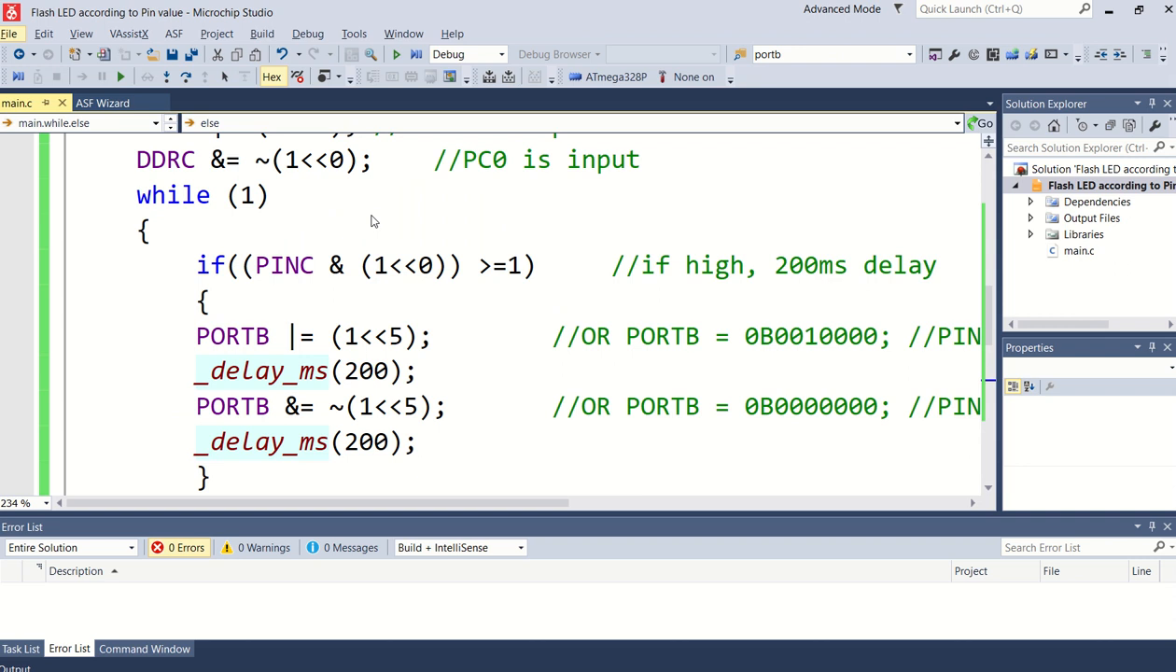
mouse_move(417, 230)
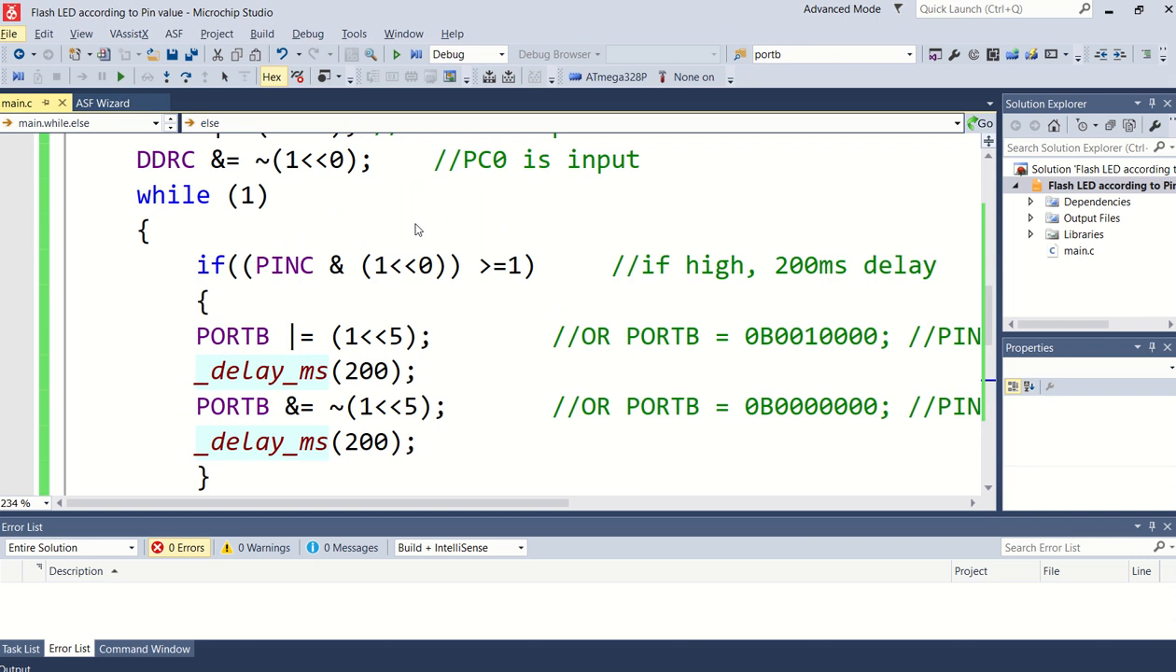
scroll("up", 3)
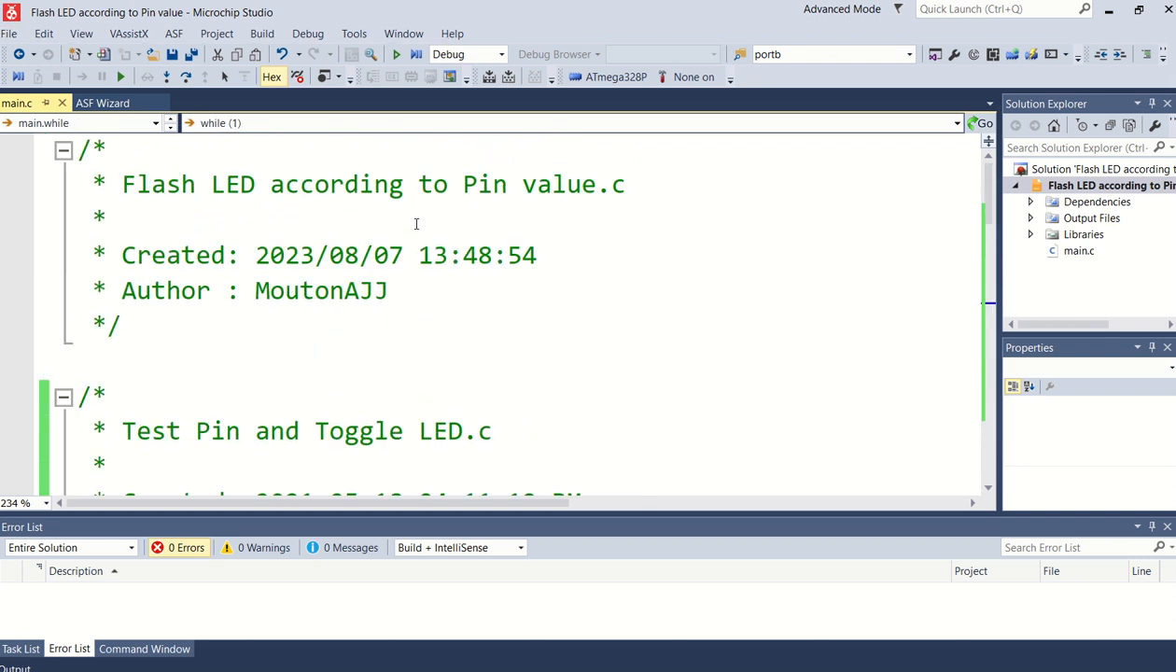
scroll("down", 3)
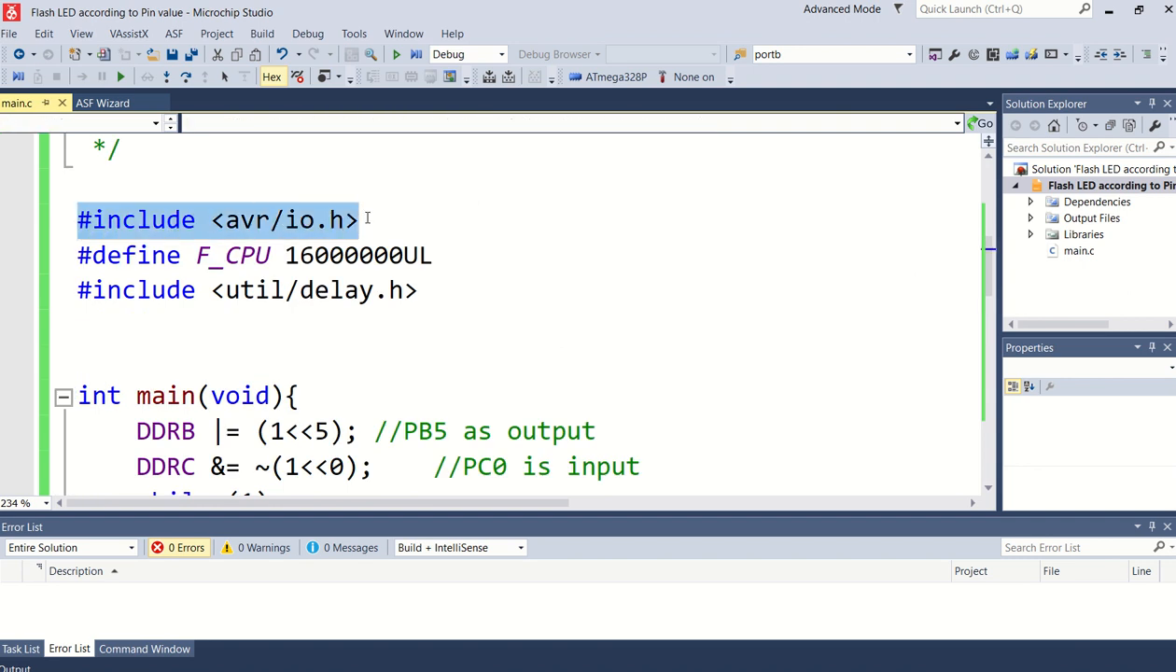
left_click(205, 255)
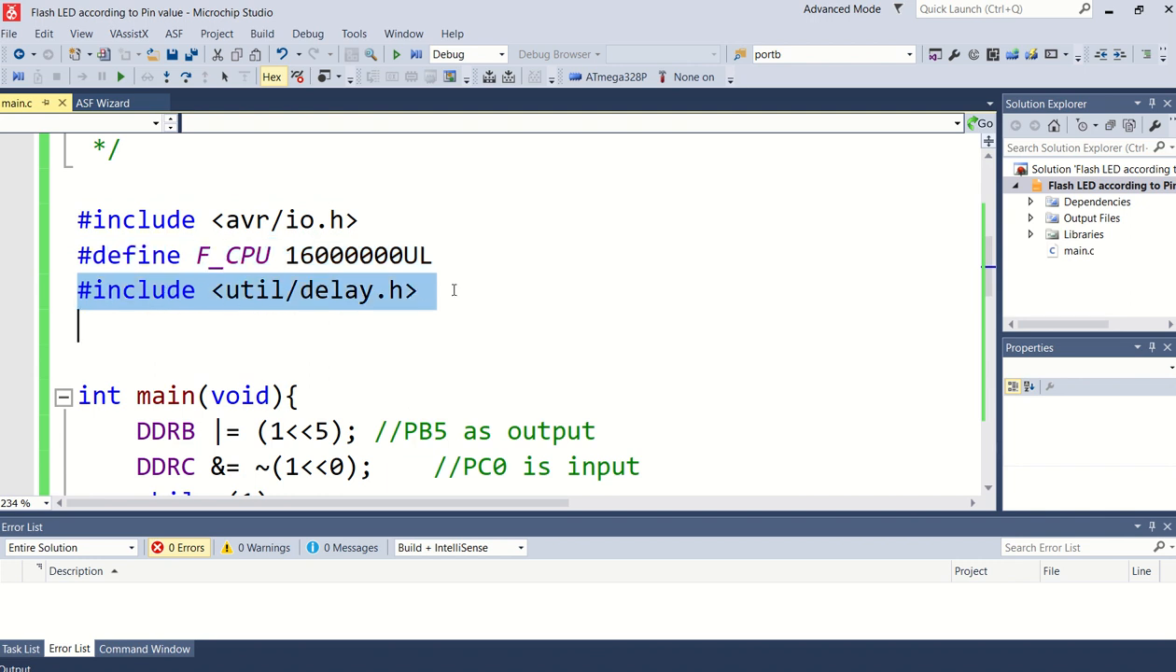
scroll("down", 3)
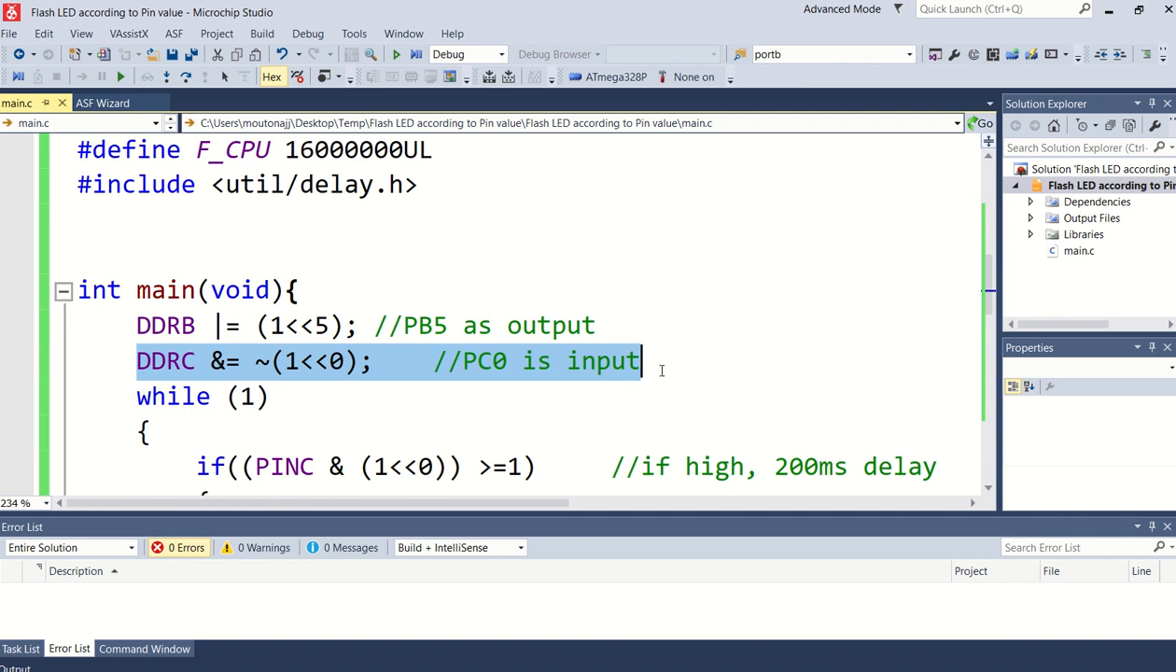
mouse_move(200, 366)
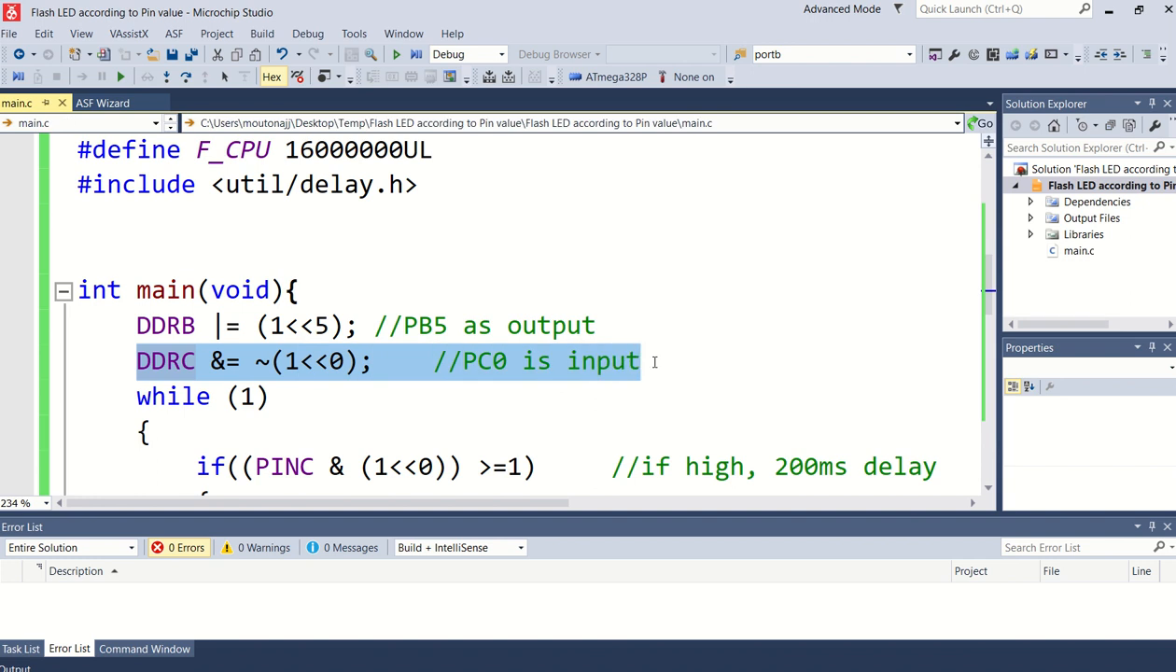
mouse_move(367, 376)
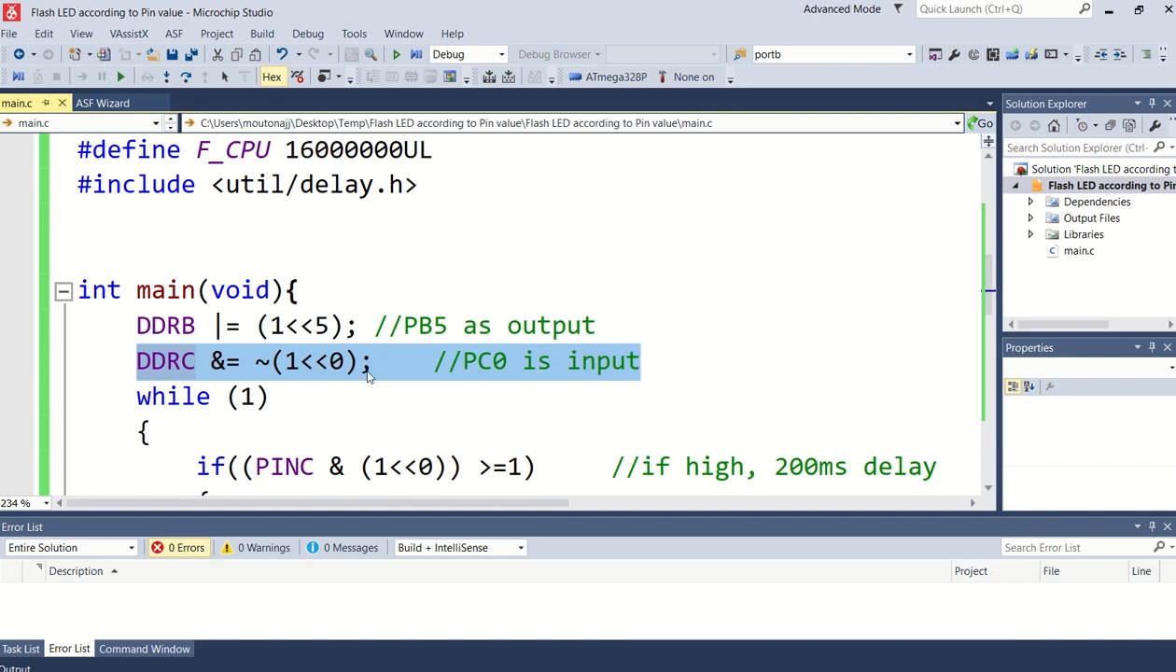
scroll("down", 3)
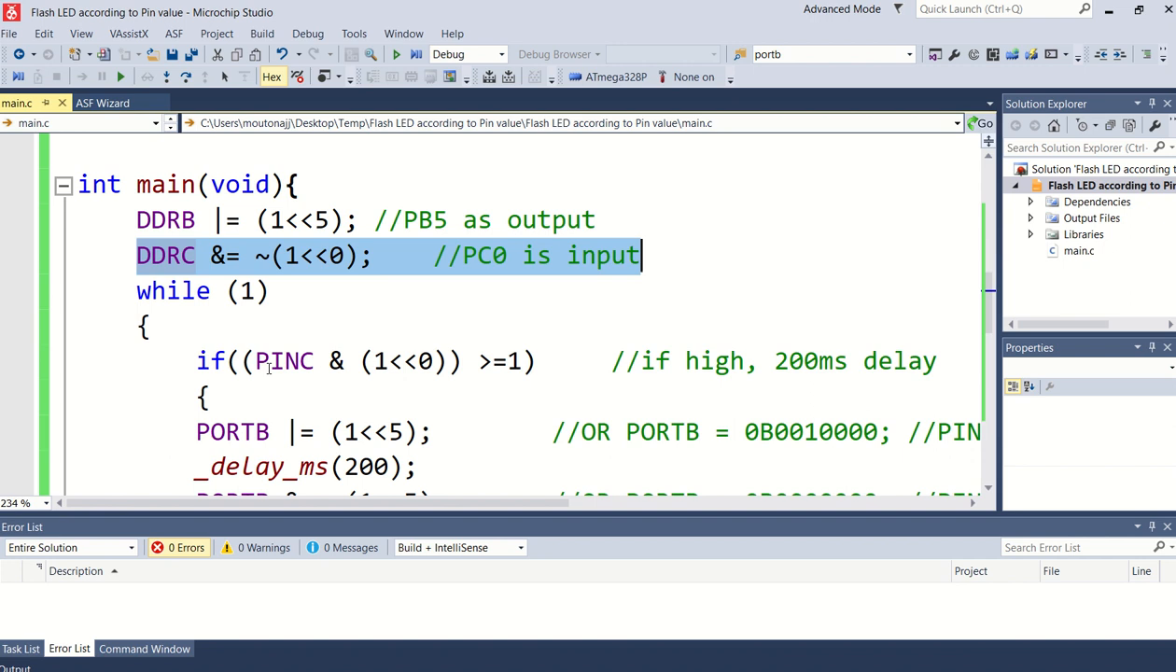
Step: Highlight the PINC & (1<<0) condition and the PORTB line that turns the LED on
double_click(283, 362)
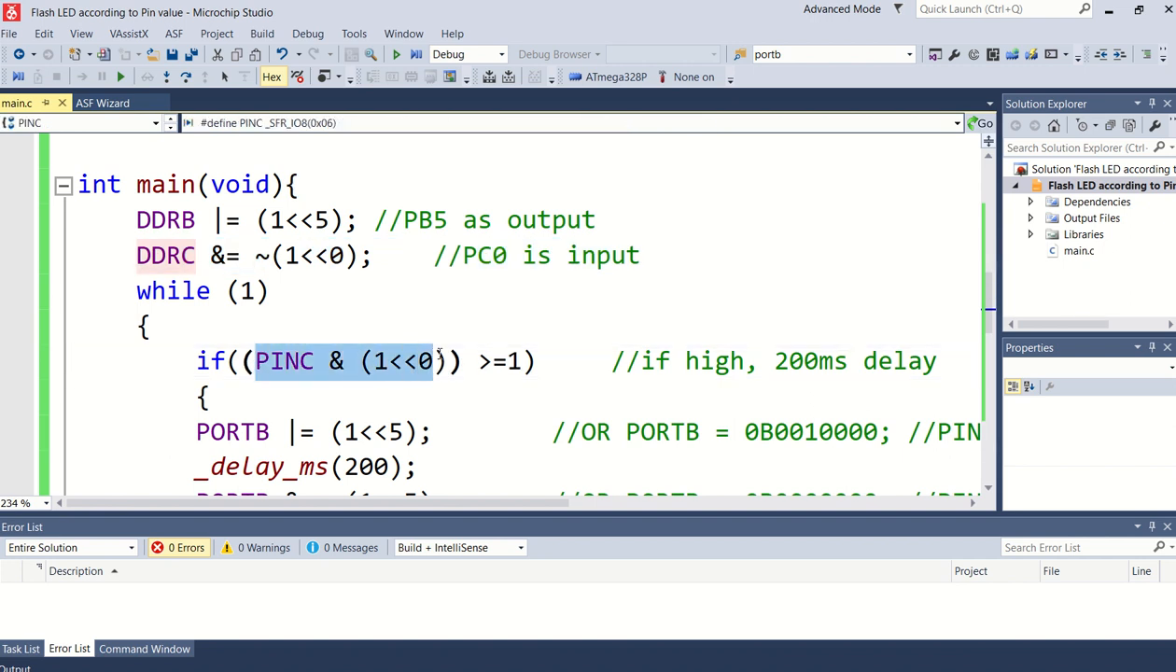
left_click(522, 390)
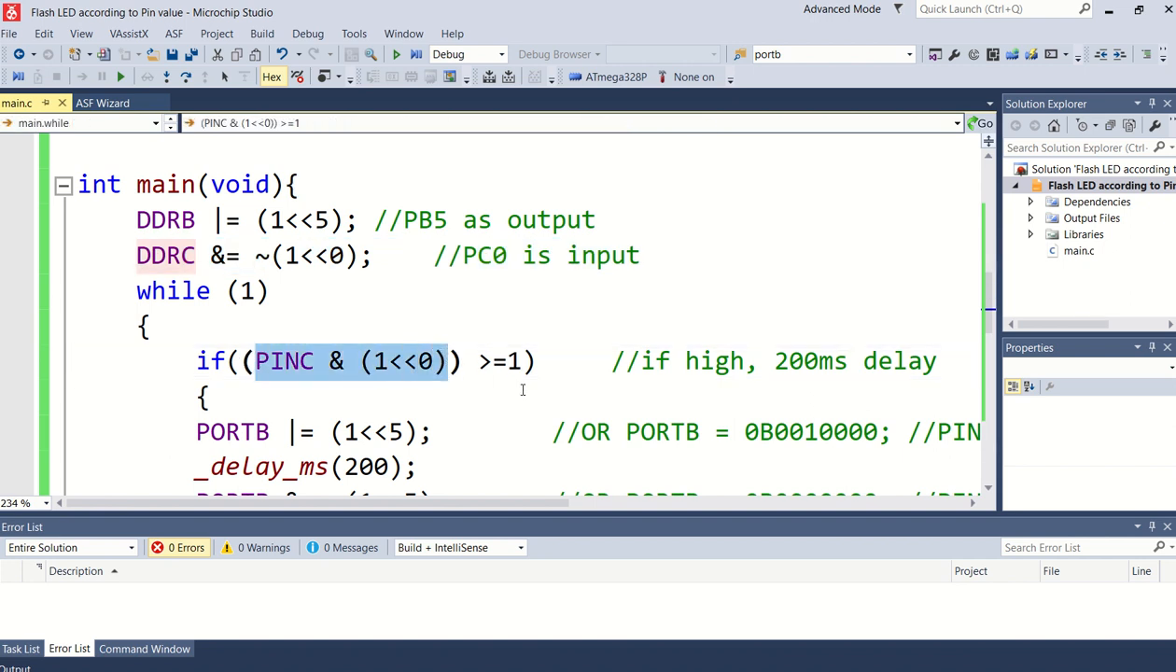
mouse_move(417, 368)
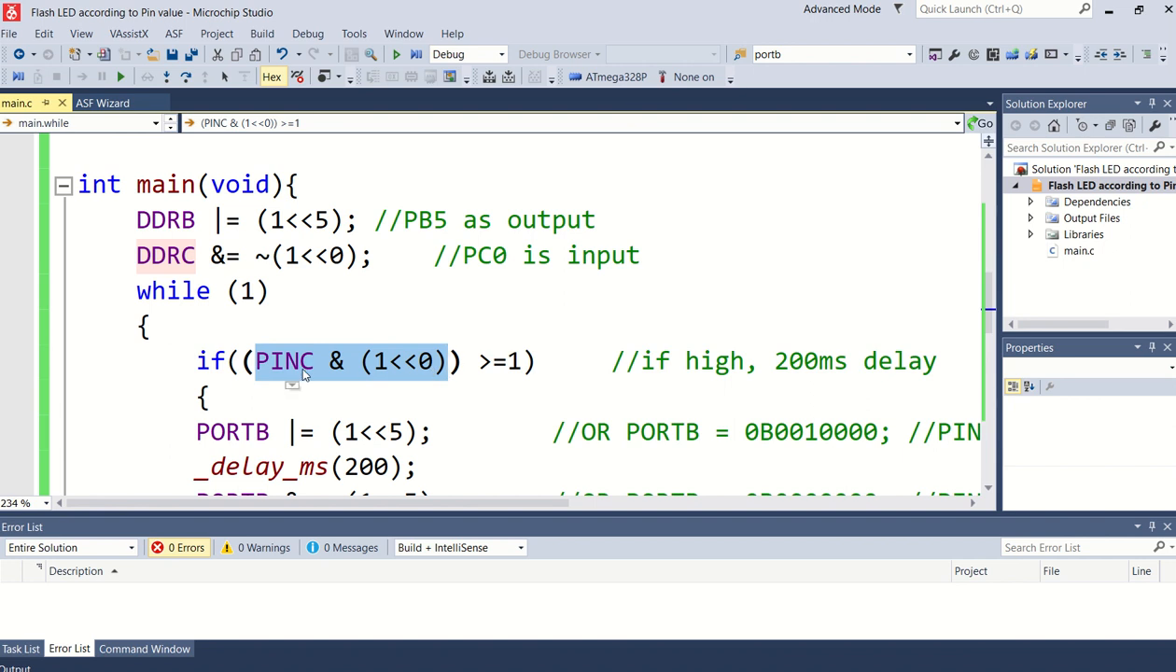
scroll("down", 3)
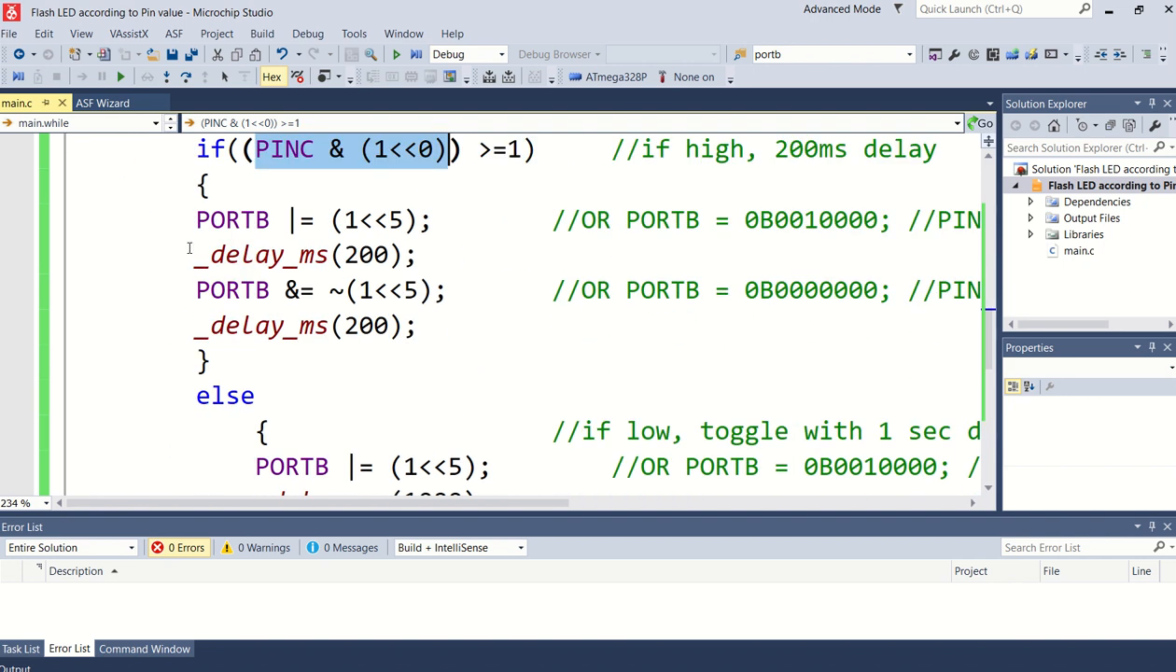
left_click_drag(195, 221, 420, 326)
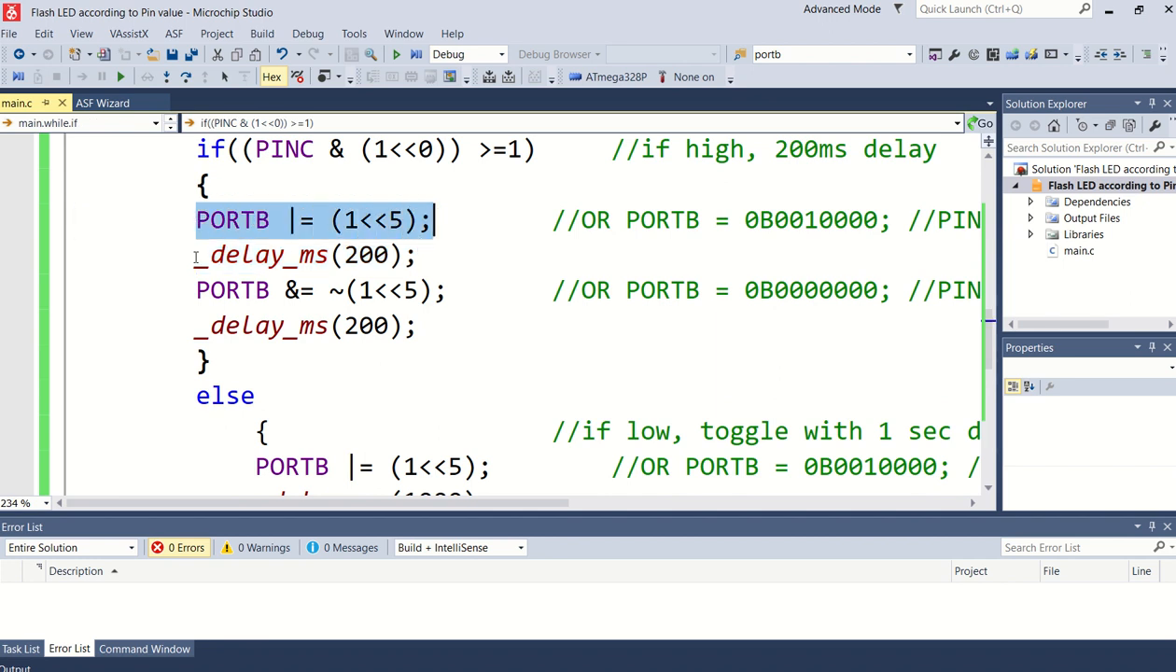
left_click(198, 291)
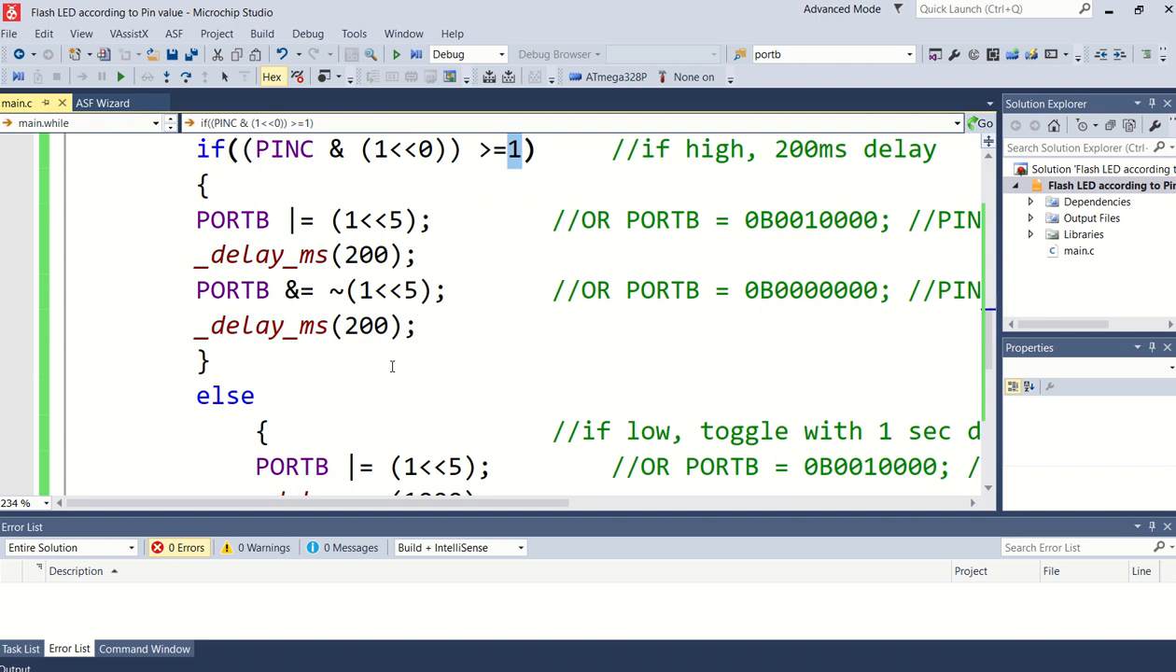
Step: Highlight the one-second delay in the else branch and open the Tools menu
scroll("down", 3)
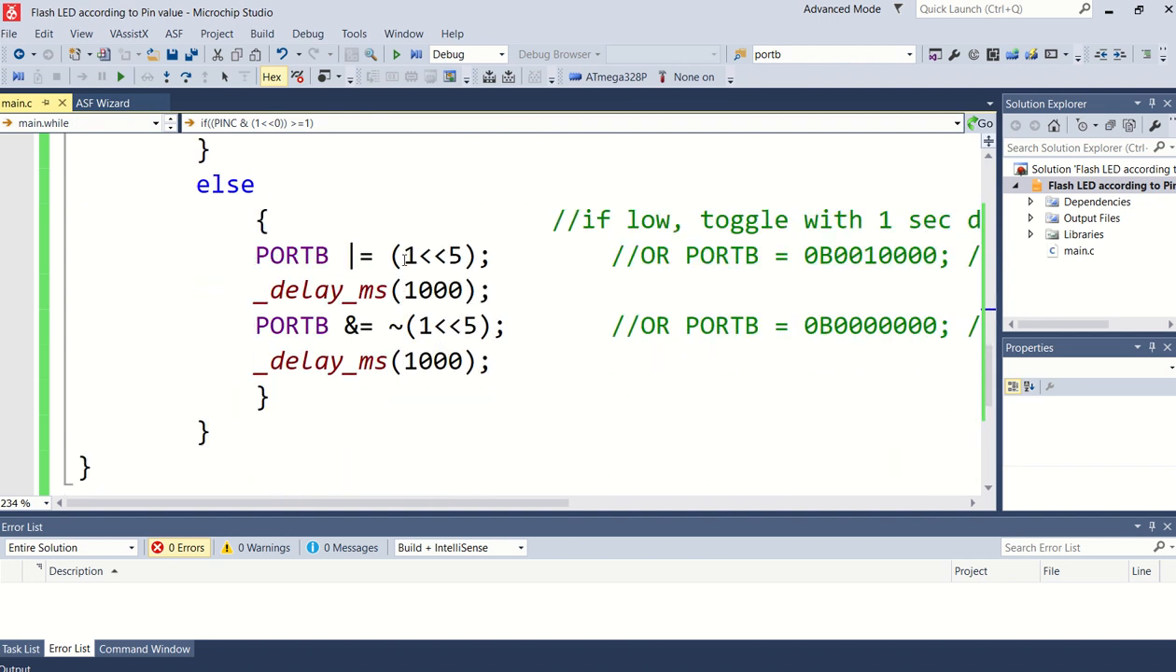
double_click(291, 255)
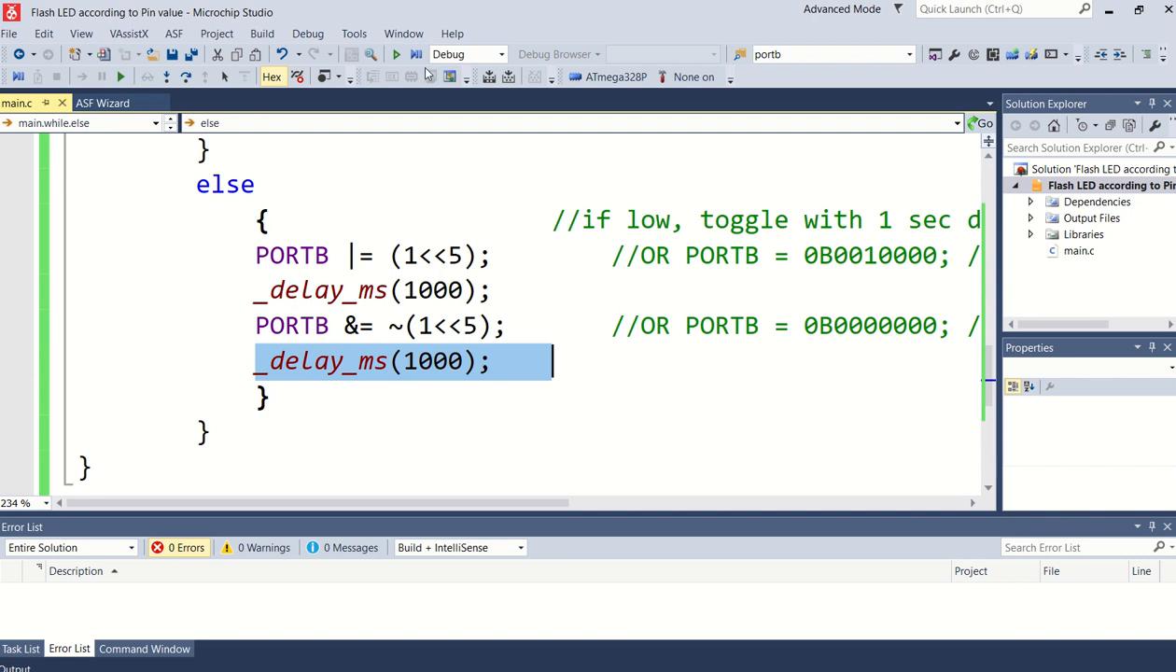
left_click(353, 33)
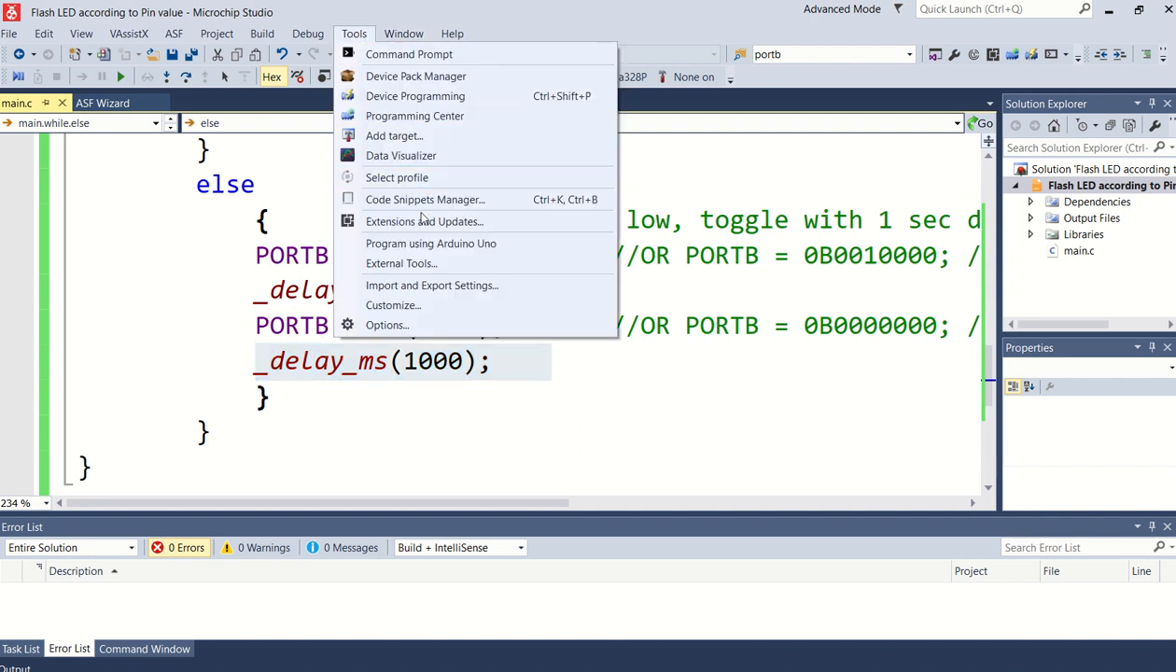
Step: Flash the program with Program using Arduino Uno (avrdude, COM5), then return to Sphere2
left_click(431, 244)
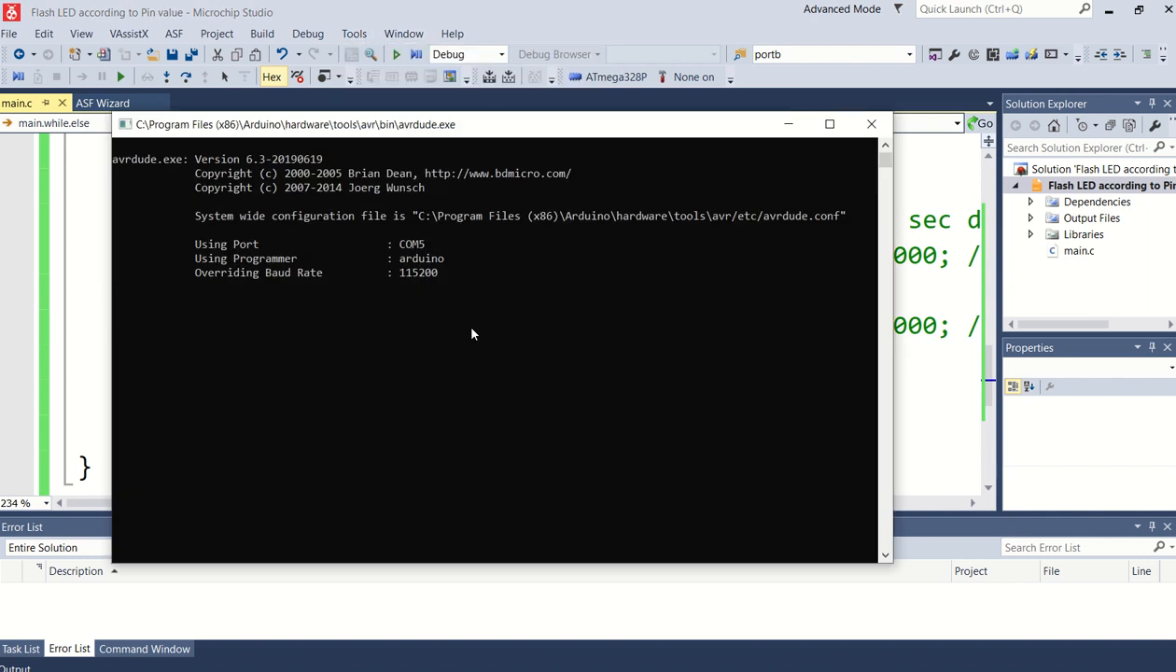
left_click(871, 123)
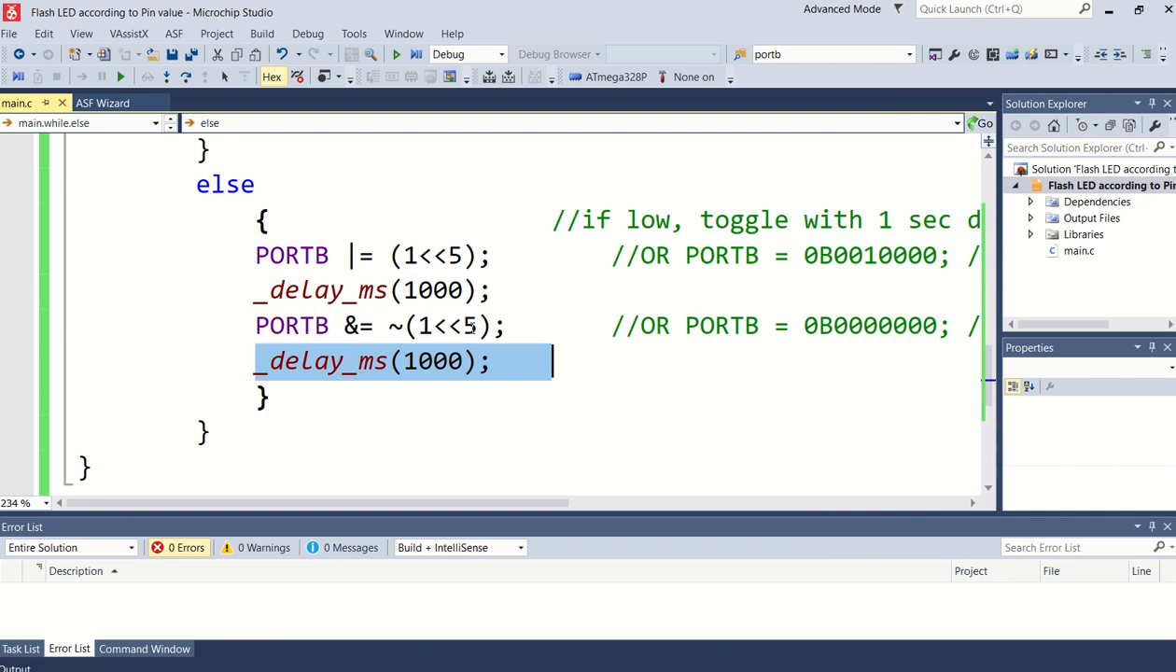
mouse_move(476, 197)
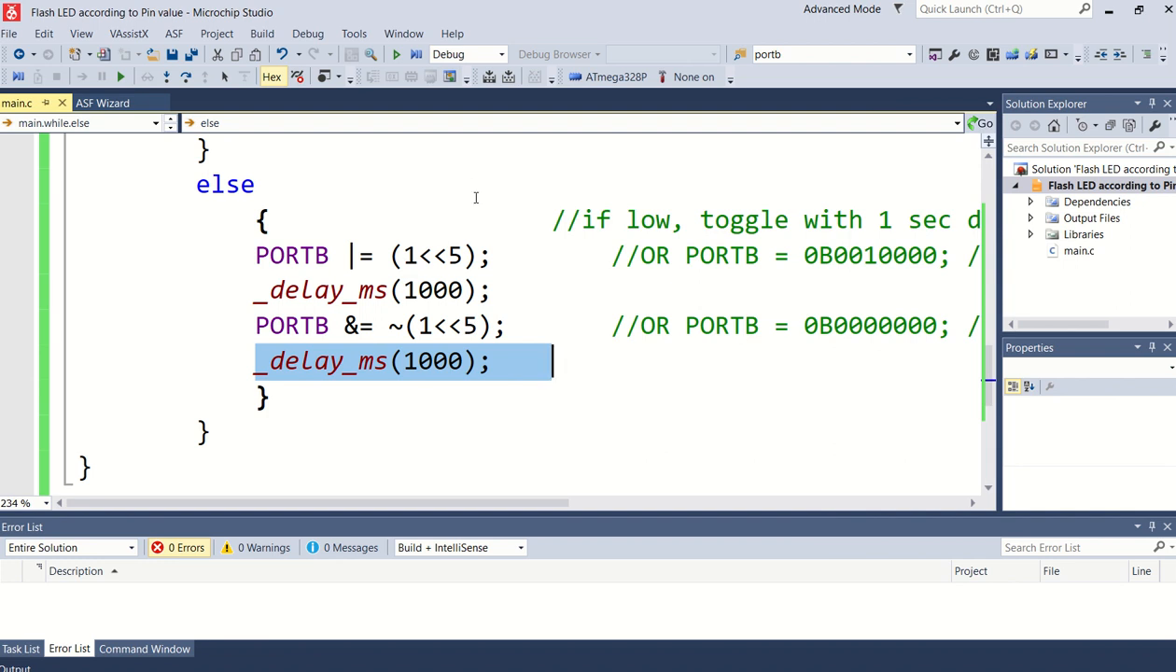
mouse_move(574, 376)
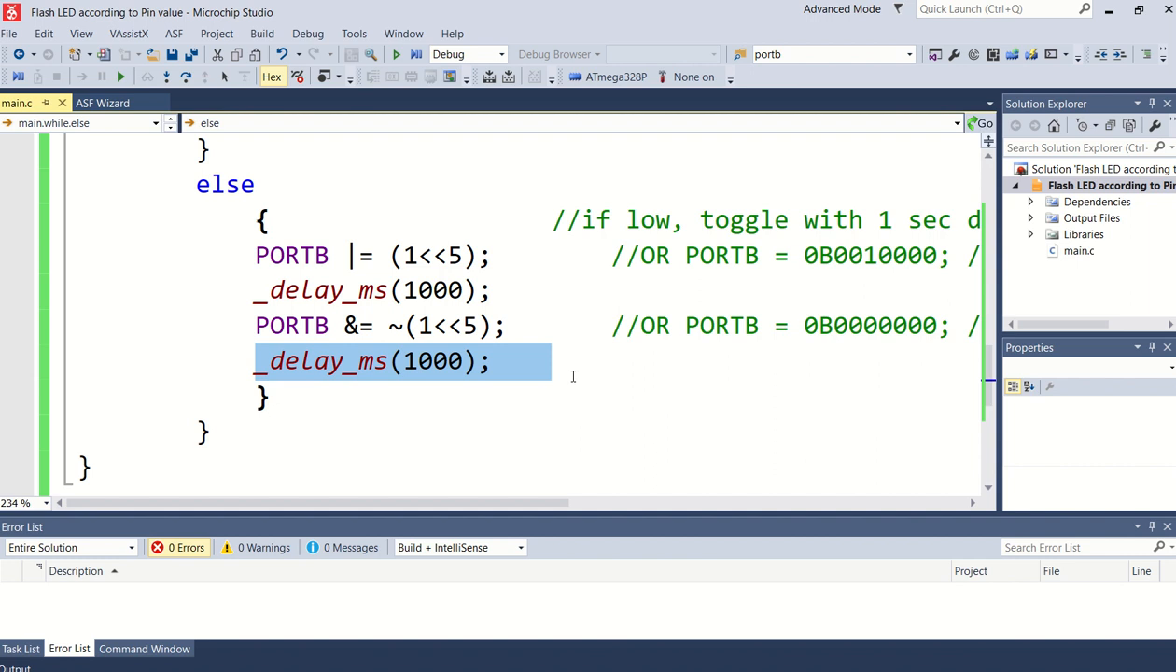
mouse_move(467, 169)
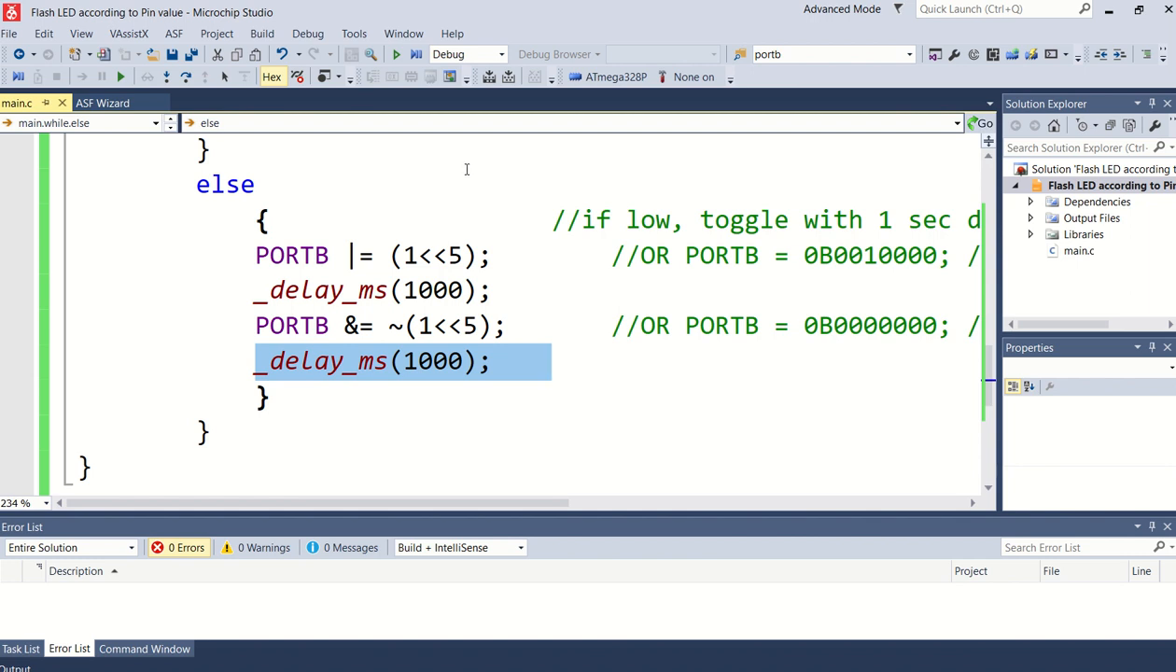
mouse_move(551, 317)
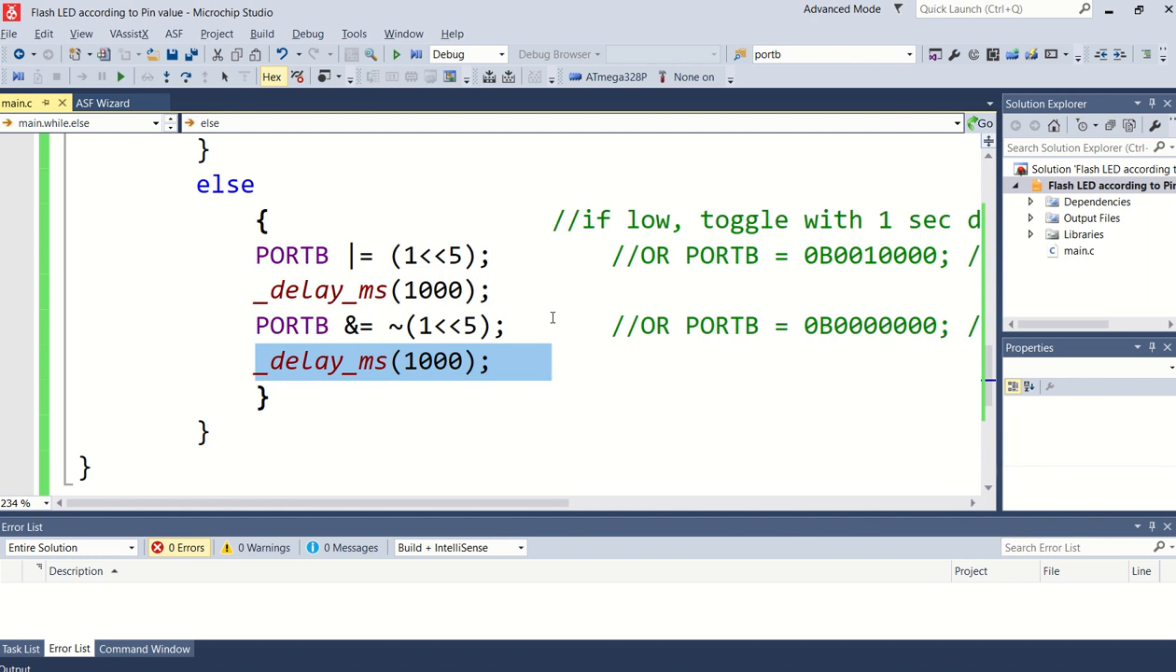
key("alt+tab")
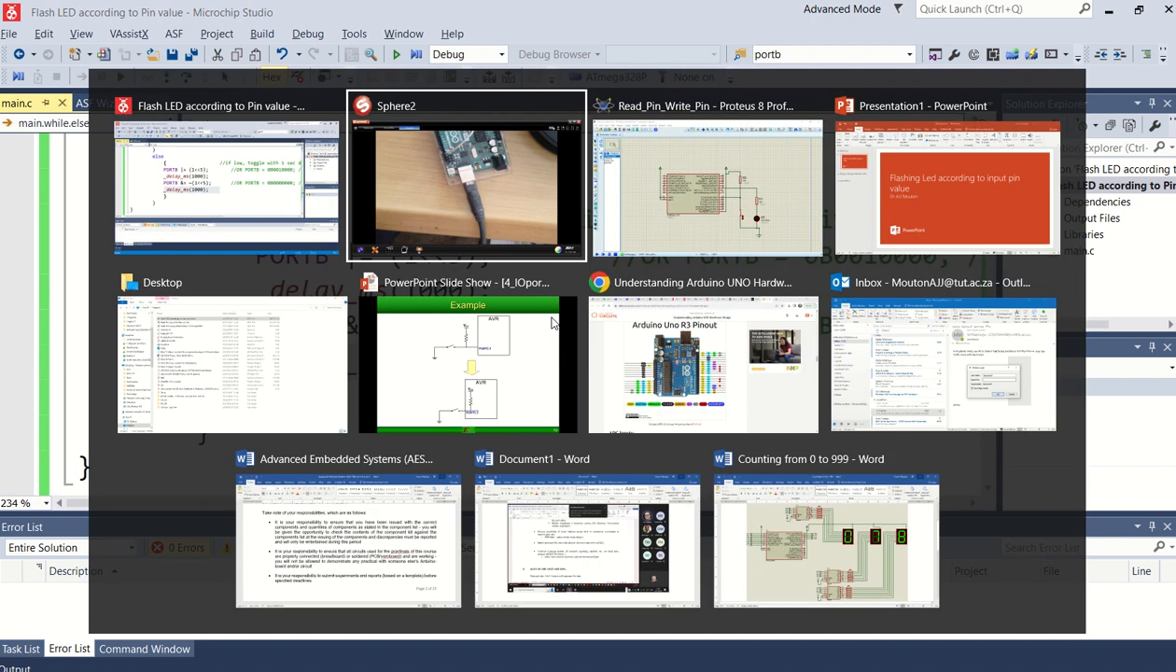
left_click(466, 178)
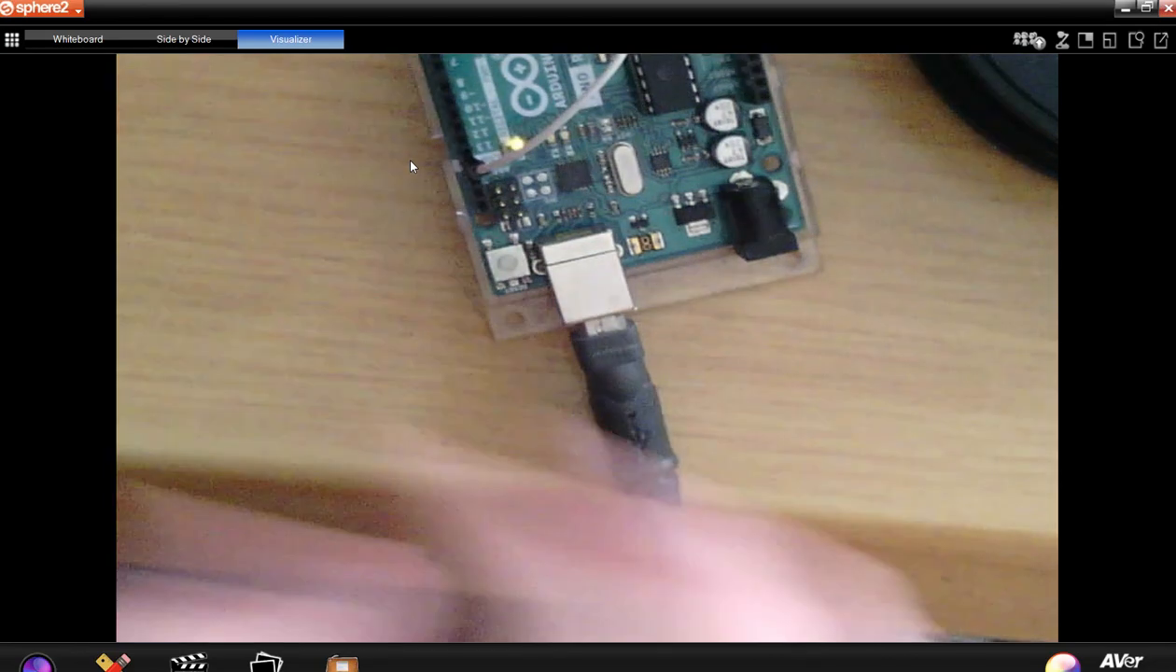